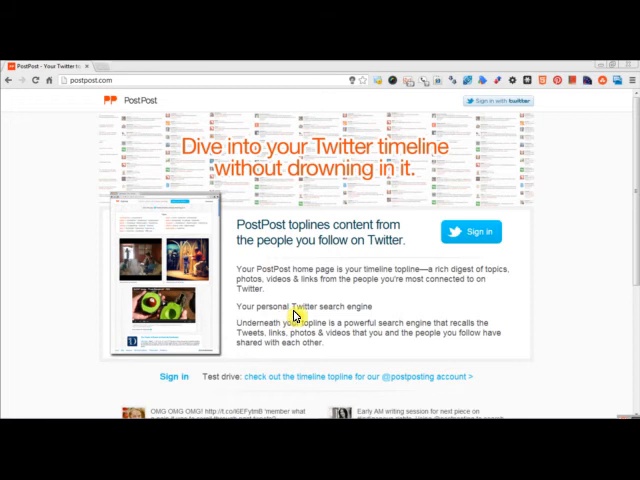
pyautogui.scroll(-3)
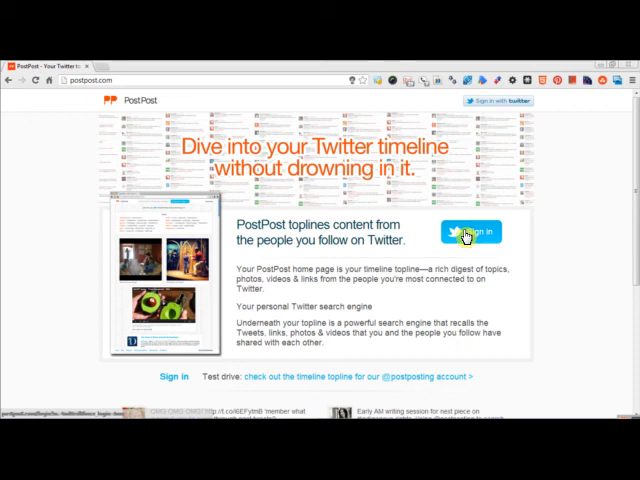
pyautogui.moveTo(416, 216)
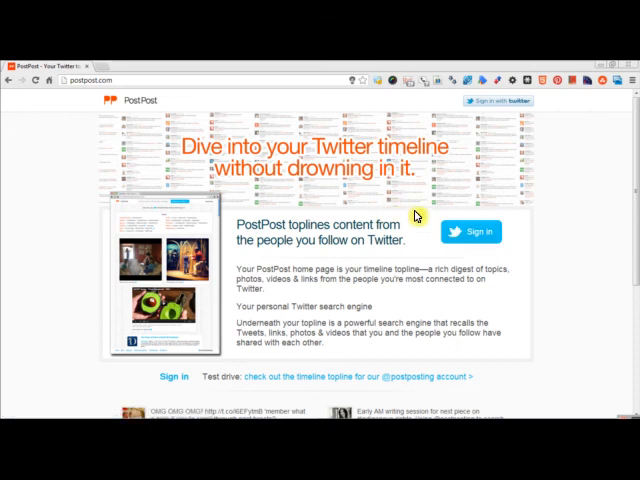
pyautogui.moveTo(356, 292)
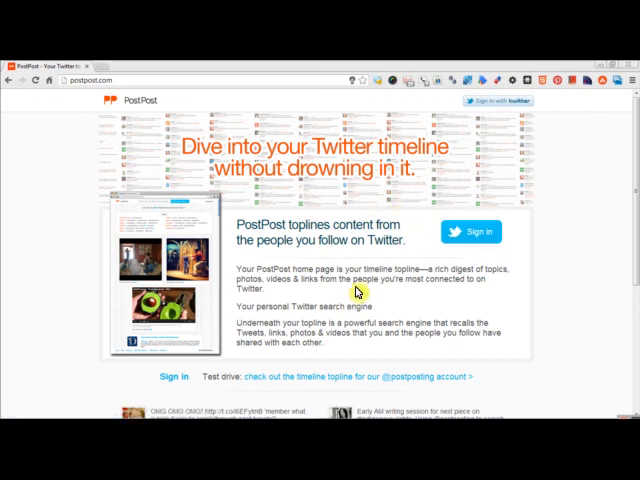